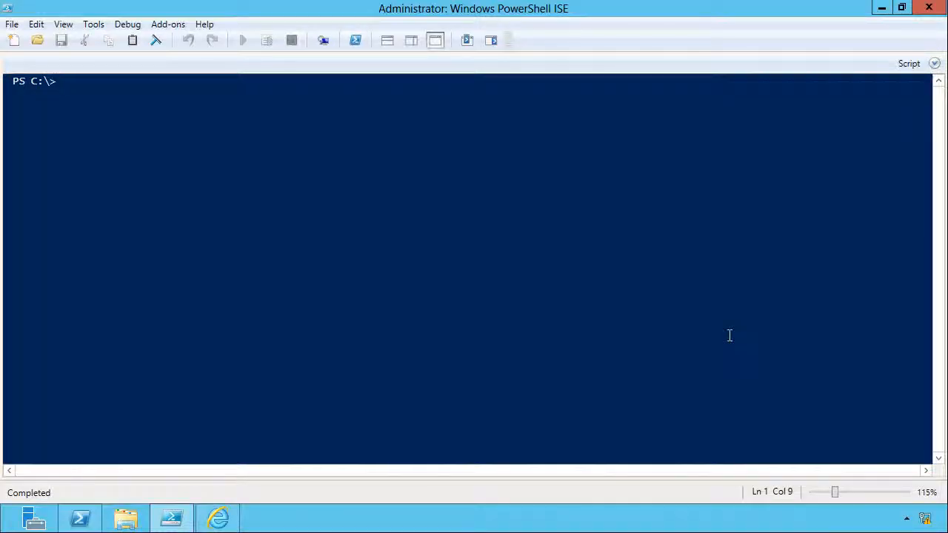
- From the console, change to $pshome and open types.ps1xml in Notepad
{"action": "left_click", "coordinate": [63, 80]}
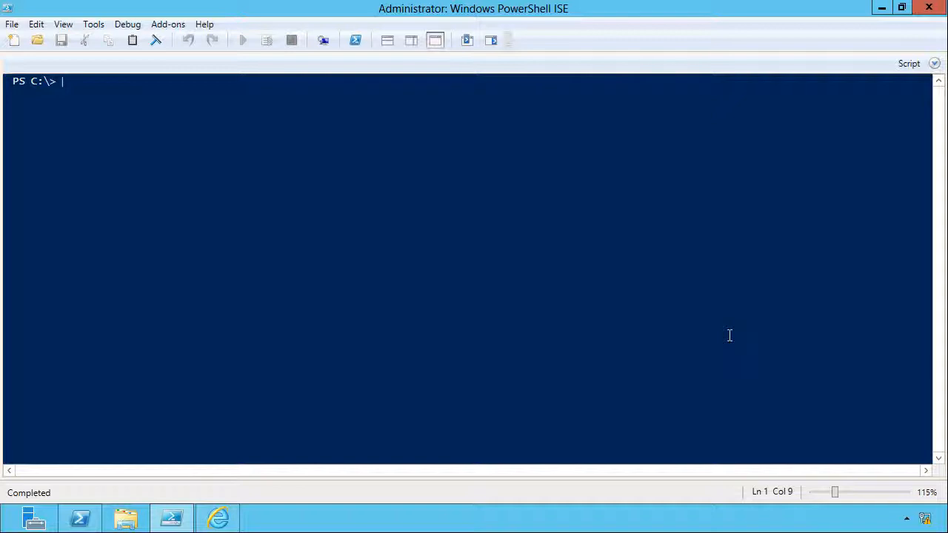
{"action": "type", "text": "cd $pshome"}
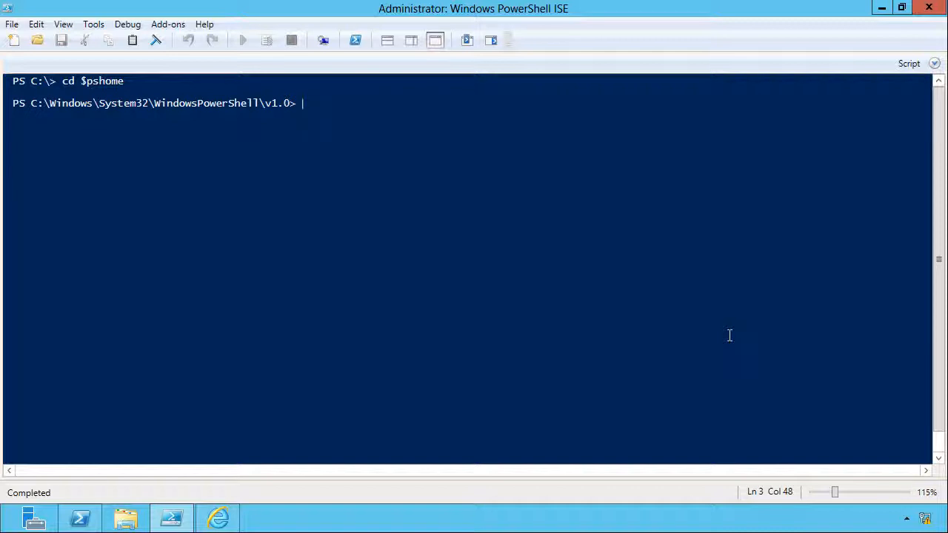
{"action": "type", "text": "notepad ty"}
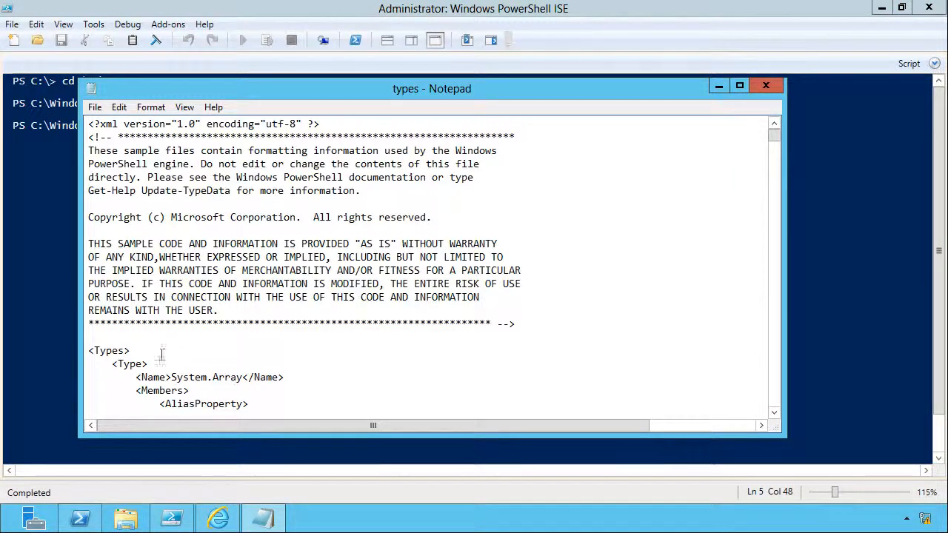
- Copy the types file header in Notepad and start a new blank script in ISE
{"action": "left_click_drag", "start_coordinate": [87, 350], "coordinate": [148, 364]}
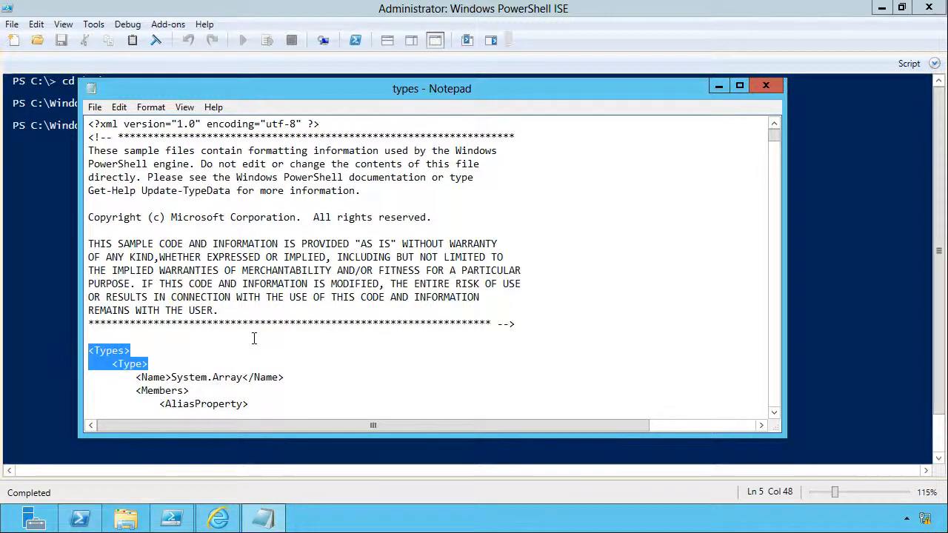
{"action": "left_click", "coordinate": [185, 377]}
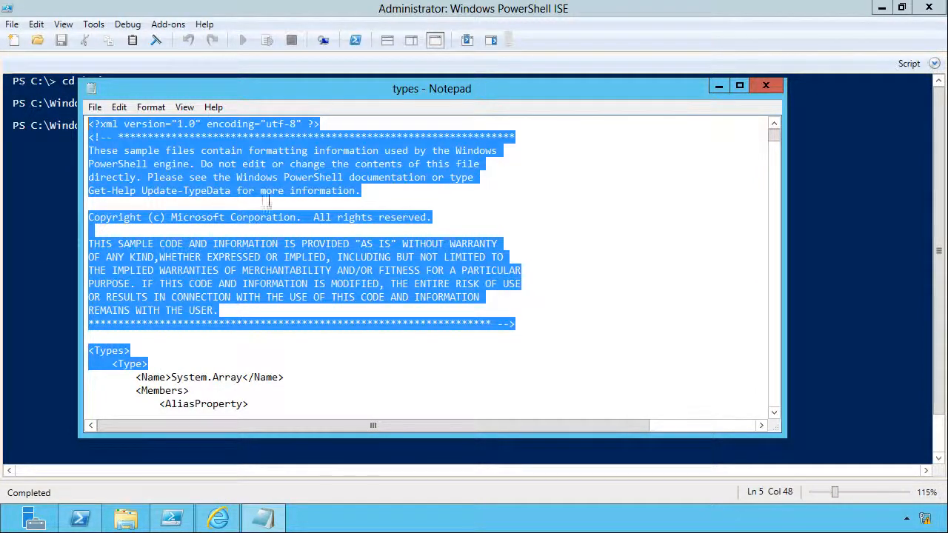
{"action": "left_click", "coordinate": [765, 86]}
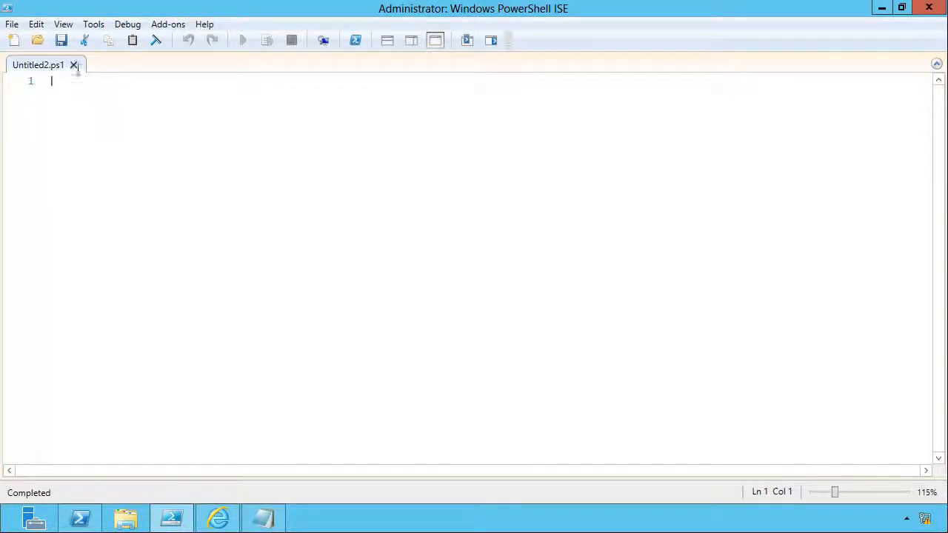
- Save the file as c:\custom.ps1xml with the header, no comment block, and a closing </Types> tag
{"action": "left_click", "coordinate": [61, 40]}
{"action": "type", "text": "c:\\custom.pos"}
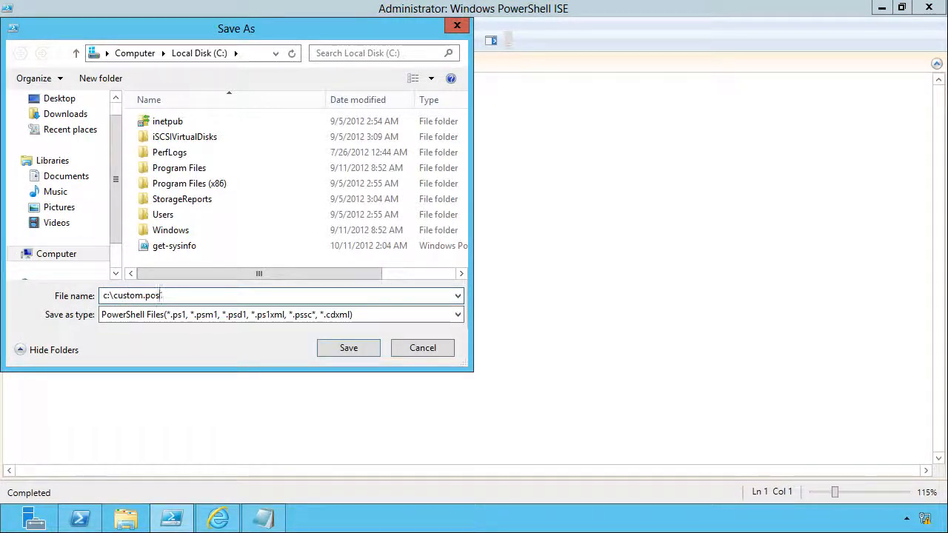
{"action": "left_click", "coordinate": [349, 347]}
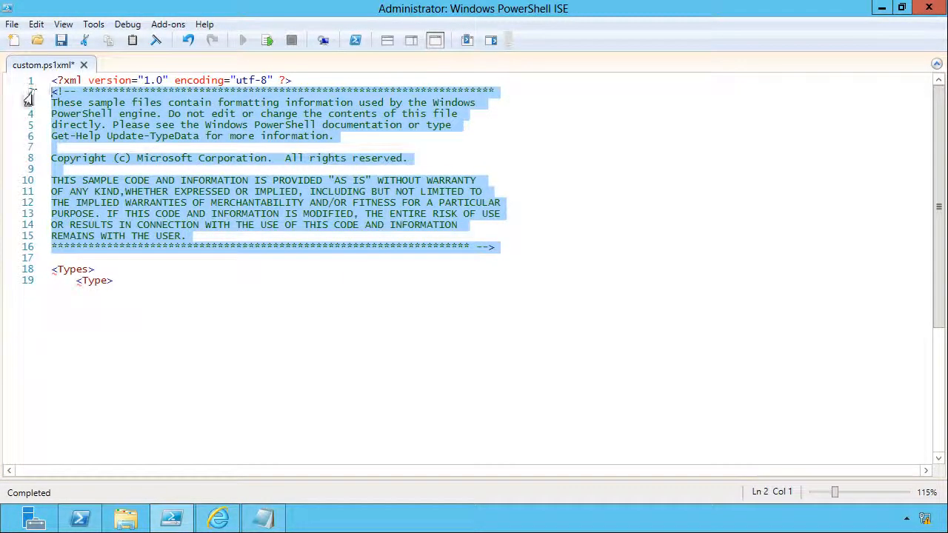
{"action": "key", "text": "Delete"}
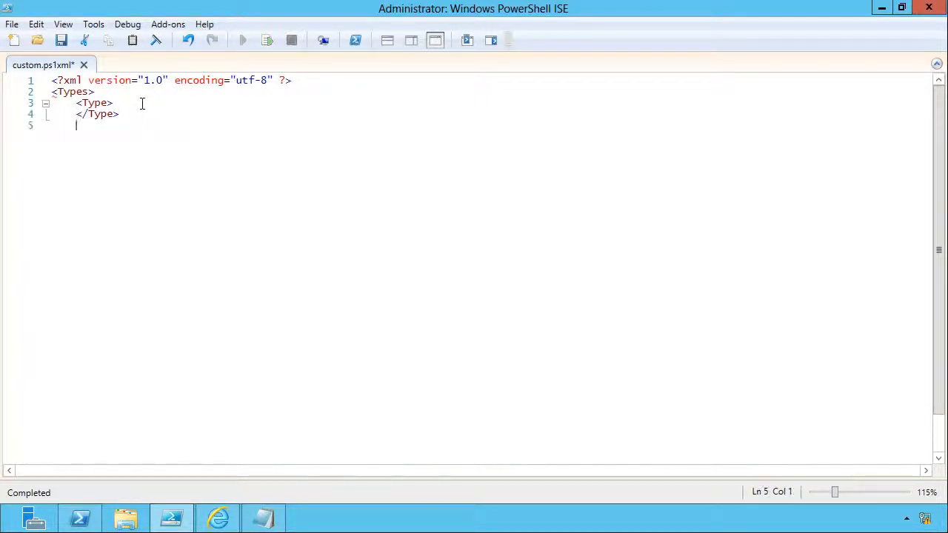
{"action": "type", "text": "</Types>"}
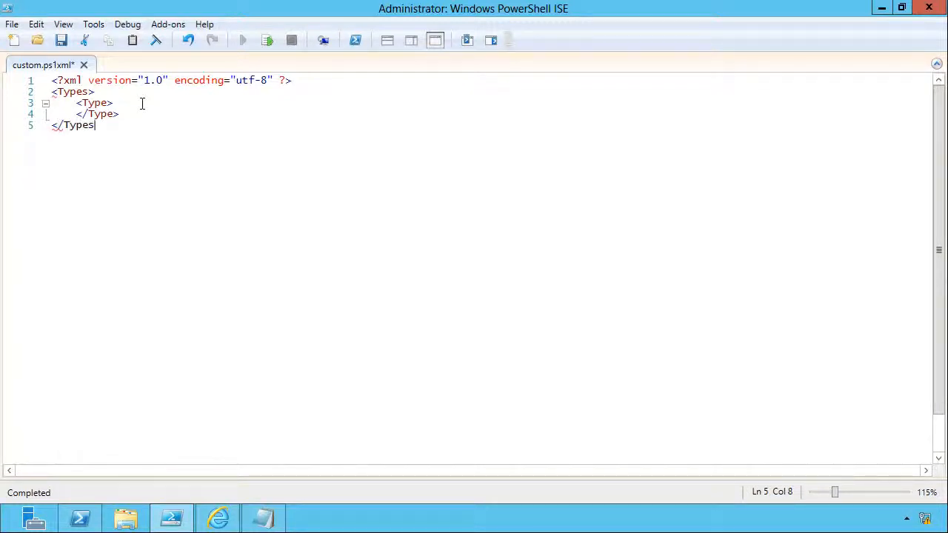
{"action": "left_click", "coordinate": [263, 517]}
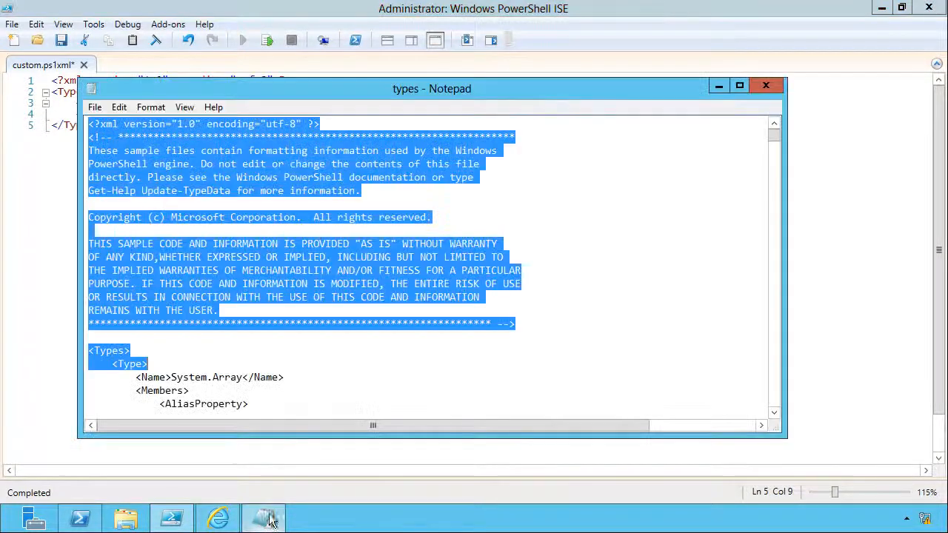
- Find the first ScriptMethod entry in types.ps1xml, inside the ServiceController definition
{"action": "left_click", "coordinate": [370, 303]}
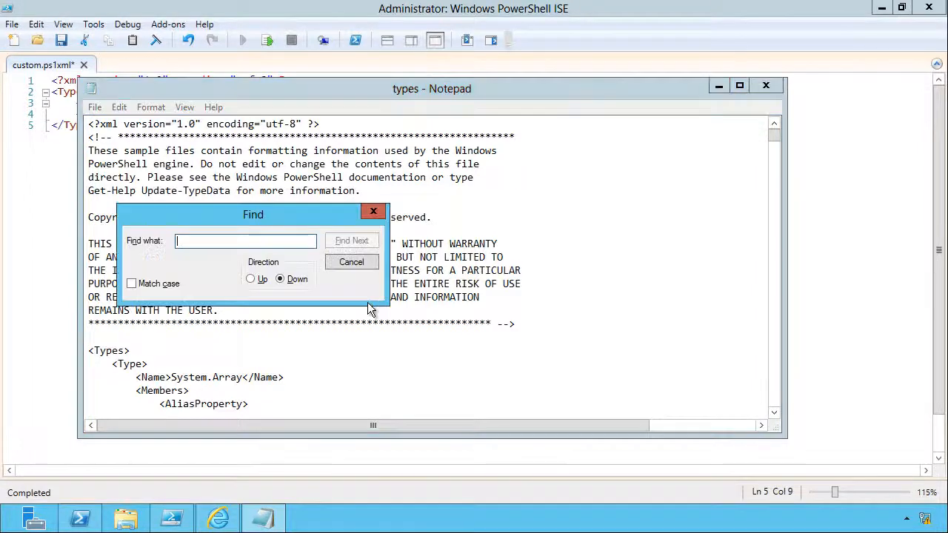
{"action": "type", "text": "ScriptMethod"}
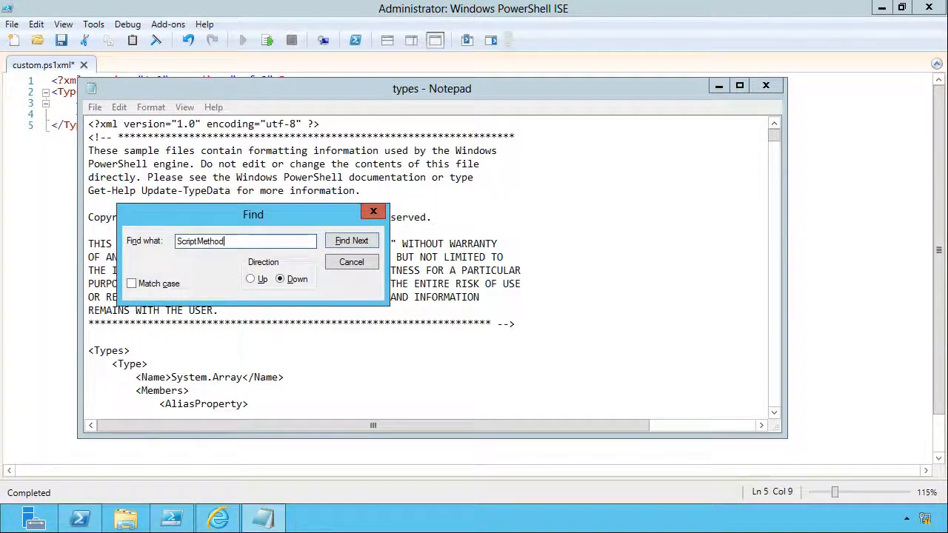
{"action": "left_click", "coordinate": [352, 240]}
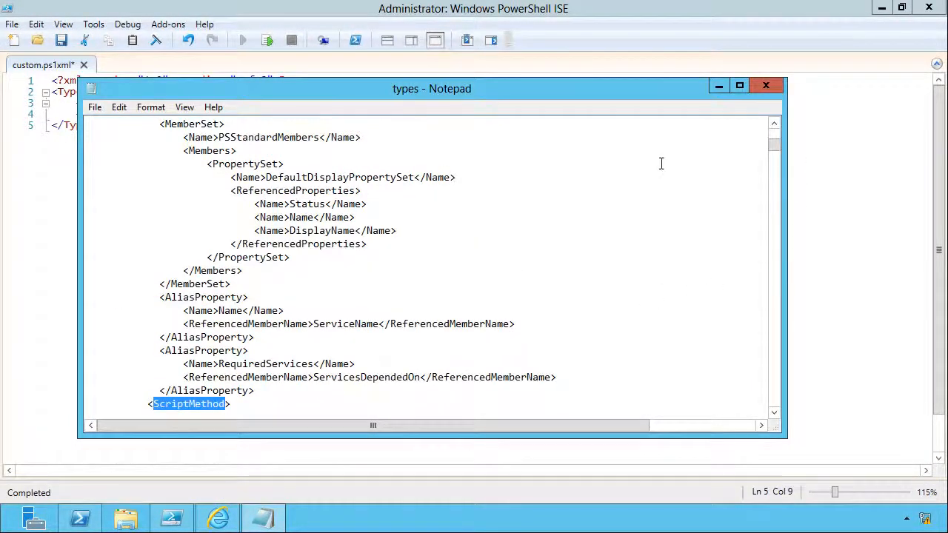
{"action": "left_click", "coordinate": [775, 122]}
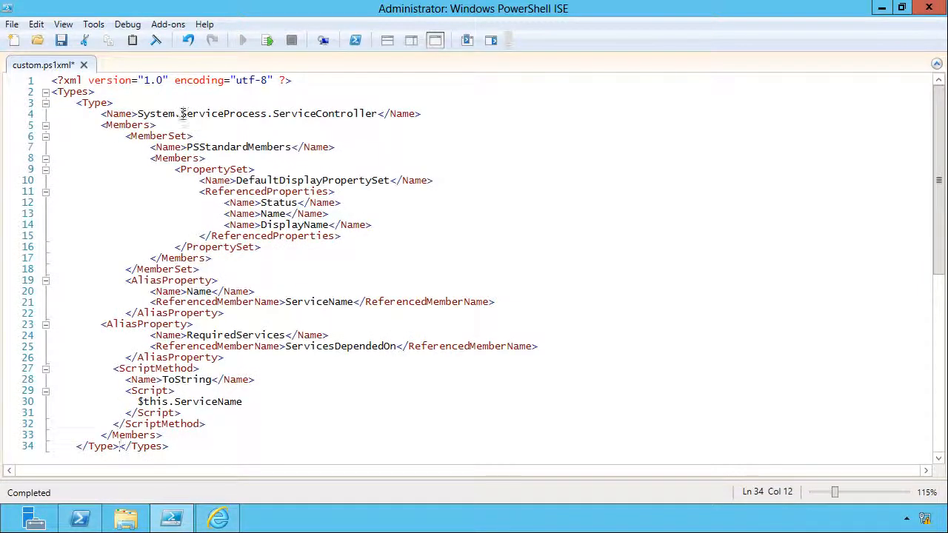
- Retarget the type to System.String and remove the member set and alias property blocks
{"action": "left_click_drag", "start_coordinate": [181, 113], "coordinate": [377, 113]}
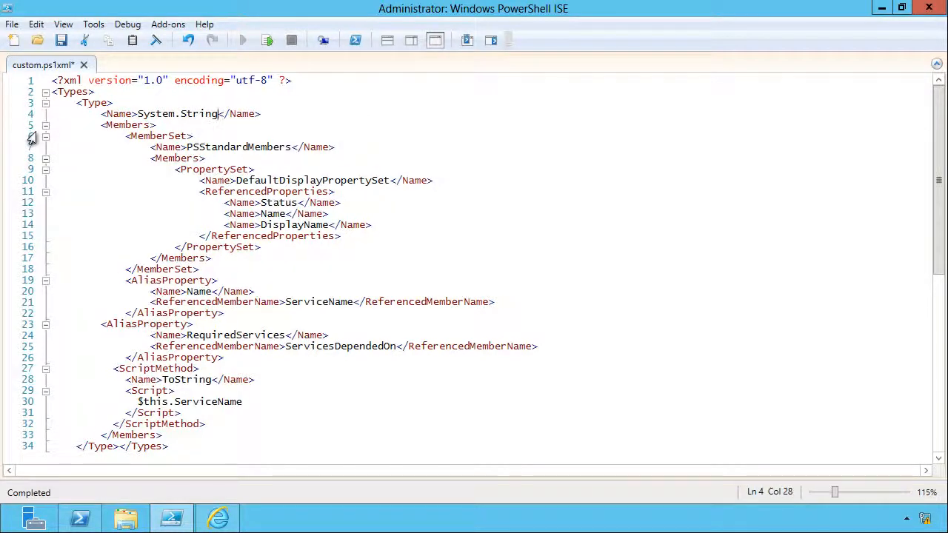
{"action": "left_click_drag", "start_coordinate": [33, 135], "coordinate": [51, 368]}
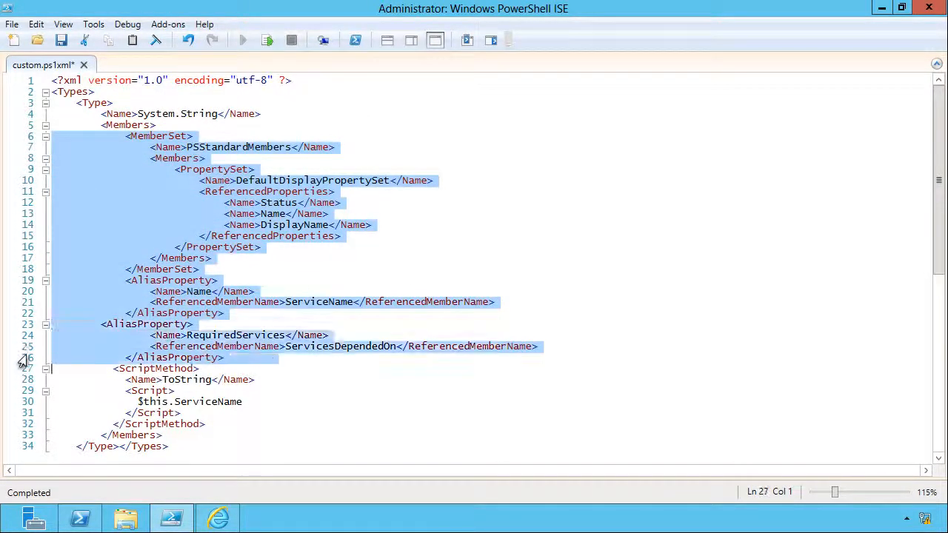
{"action": "key", "text": "Delete"}
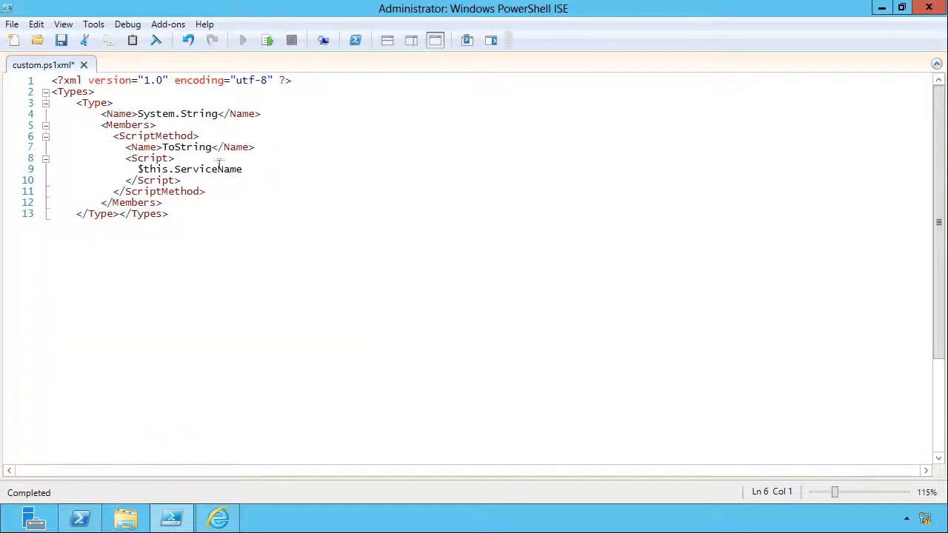
- Rename the method to Ping and make its script run Test-Connection $this -Quiet
{"action": "double_click", "coordinate": [185, 147]}
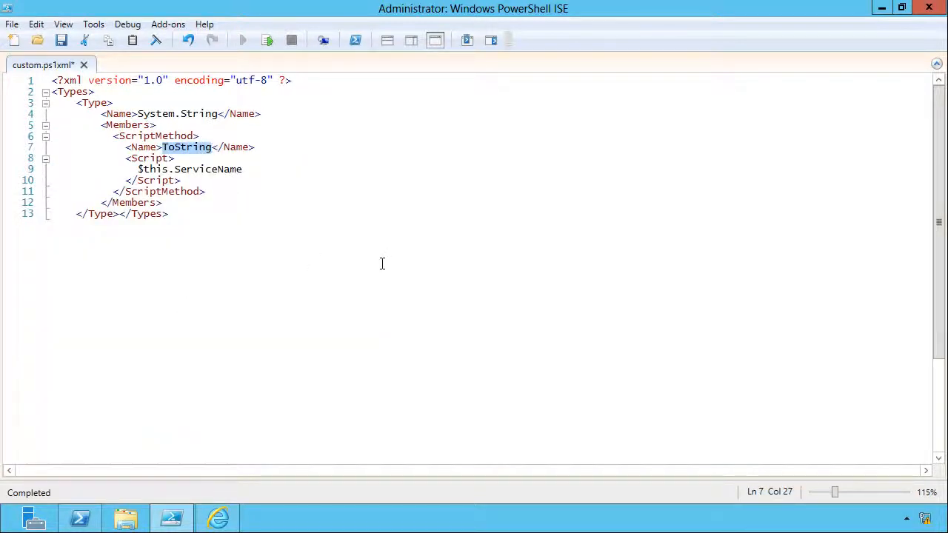
{"action": "type", "text": "Ping"}
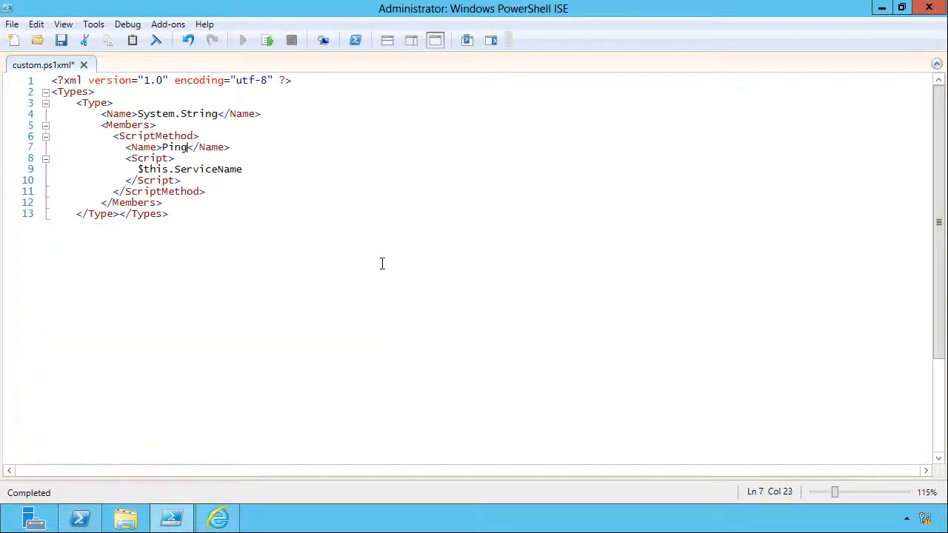
{"action": "left_click", "coordinate": [243, 169]}
{"action": "type", "text": "Test-Co"}
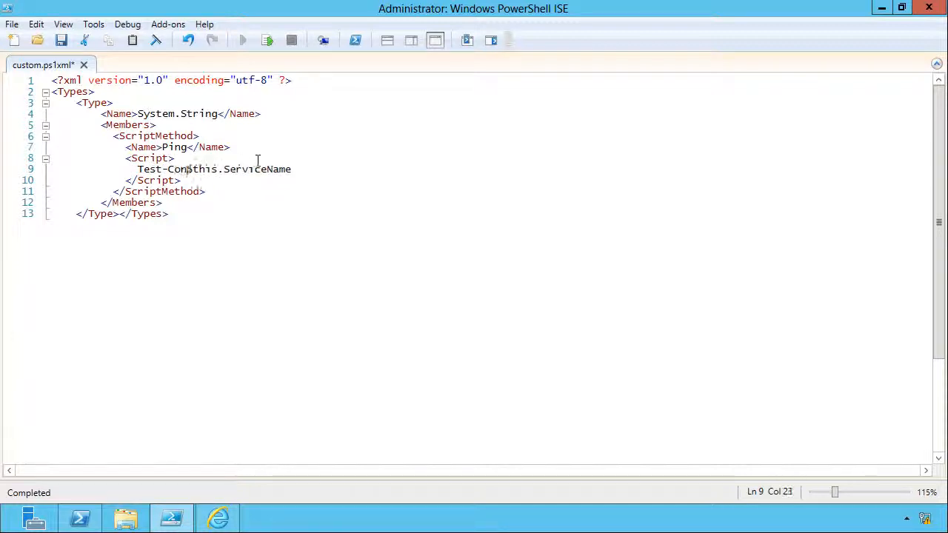
{"action": "type", "text": "nection"}
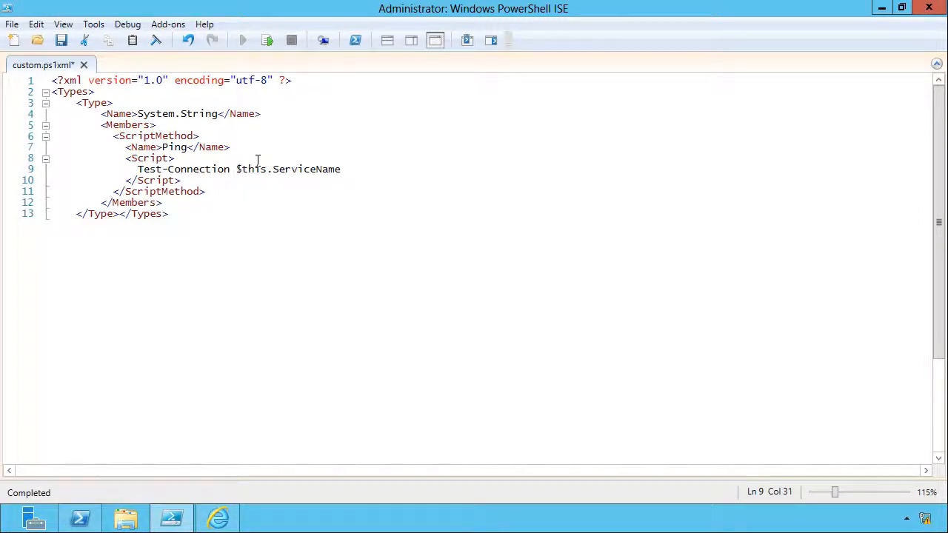
{"action": "double_click", "coordinate": [303, 169]}
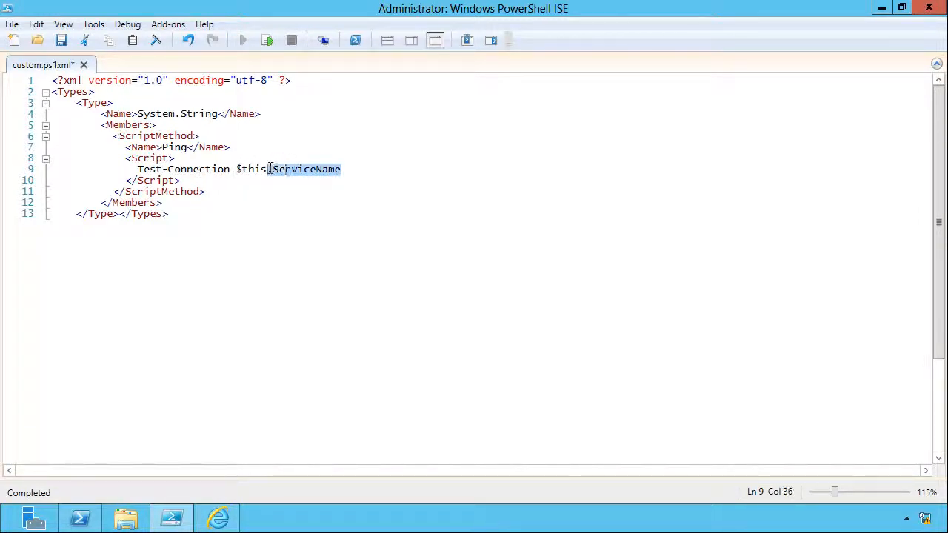
{"action": "type", "text": "-Quie"}
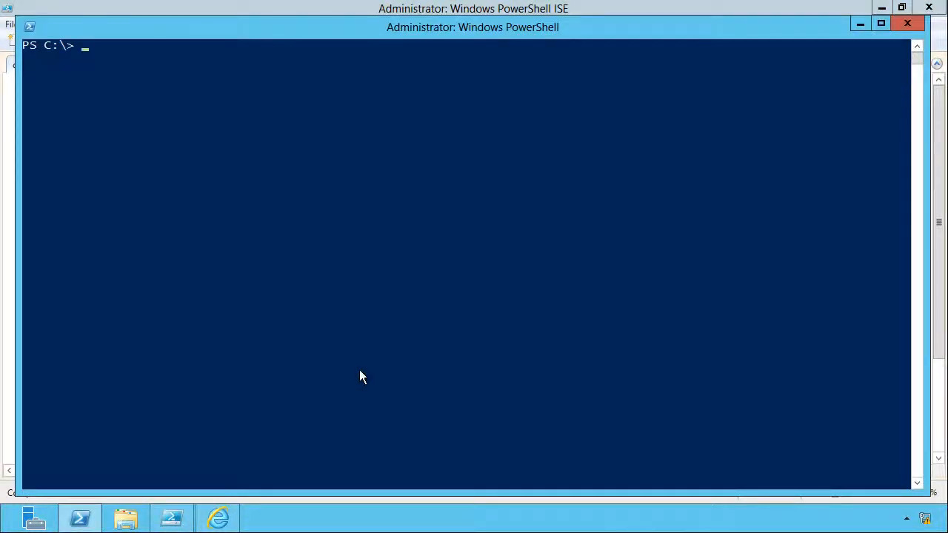
- Set $x to 'localhost' and list its plain System.String members with gm
{"action": "type", "text": "$x = 'localhost"}
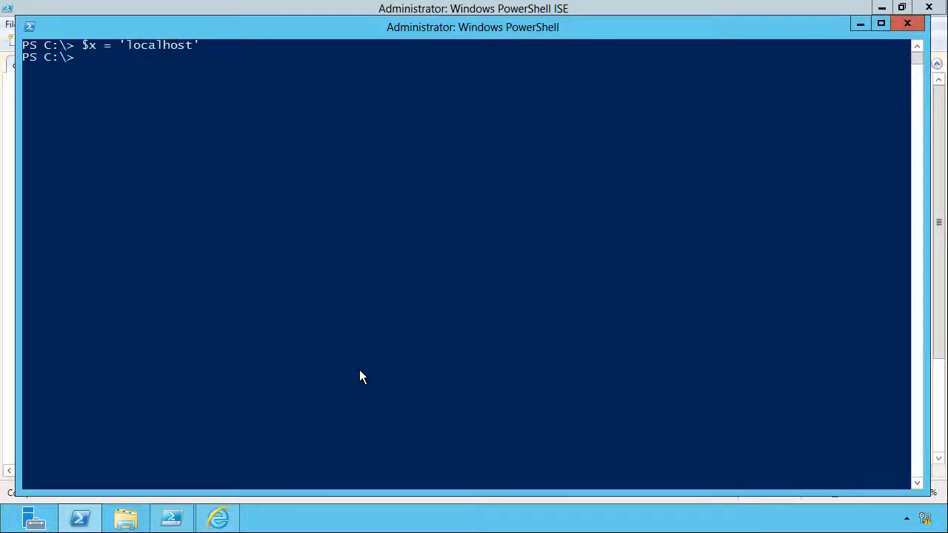
{"action": "type", "text": "$x | gm"}
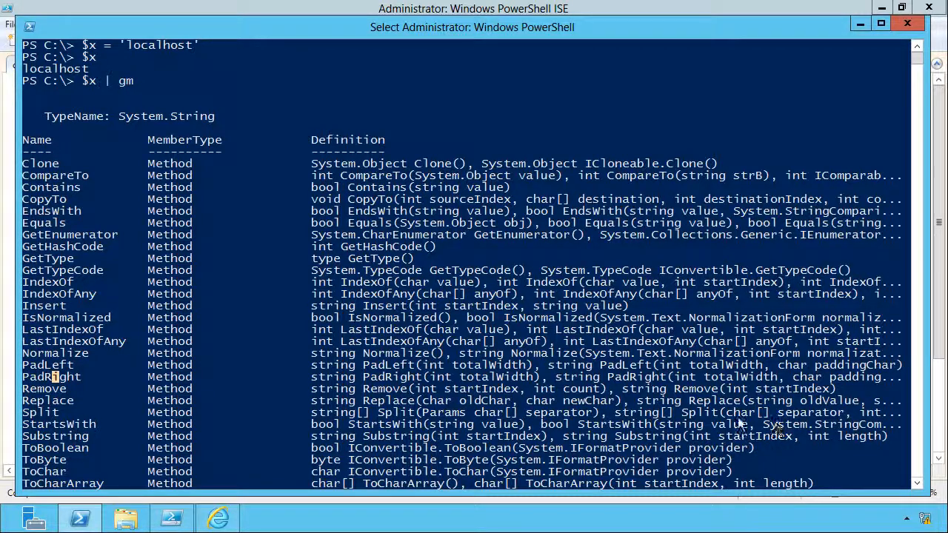
{"action": "scroll", "scroll_direction": "down", "scroll_amount": 3}
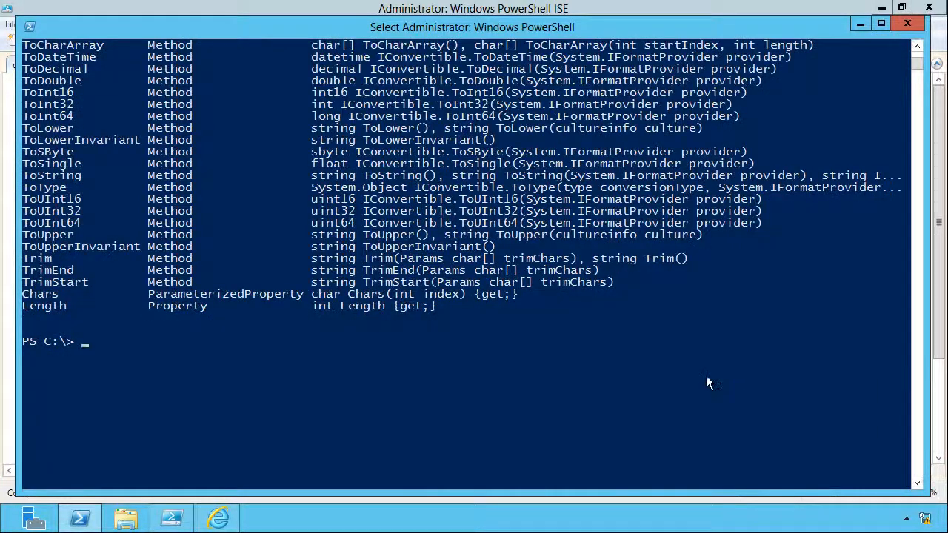
{"action": "type", "text": "update-"}
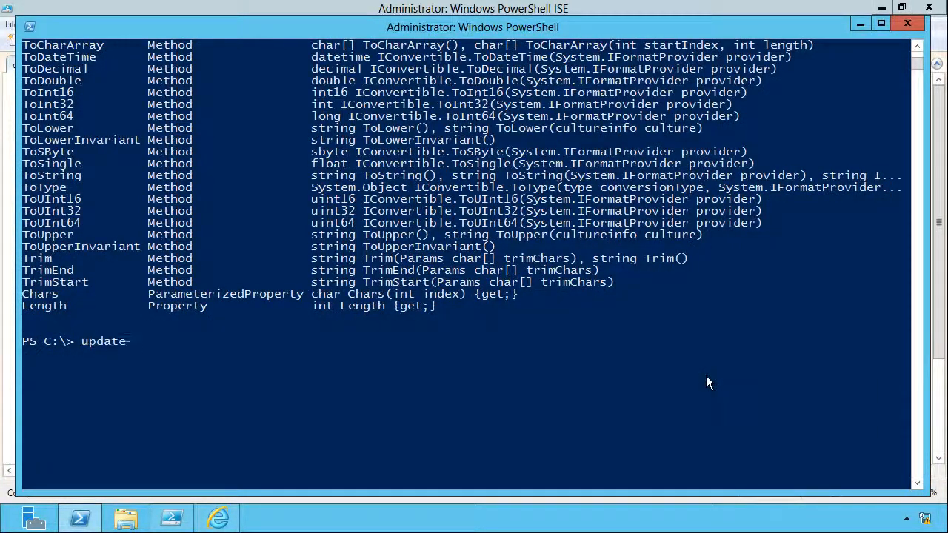
- Run Update-TypeData -AppendPath c:\custom.ps1xml and confirm gm now lists Ping on $x
{"action": "type", "text": "Update-TypeData -"}
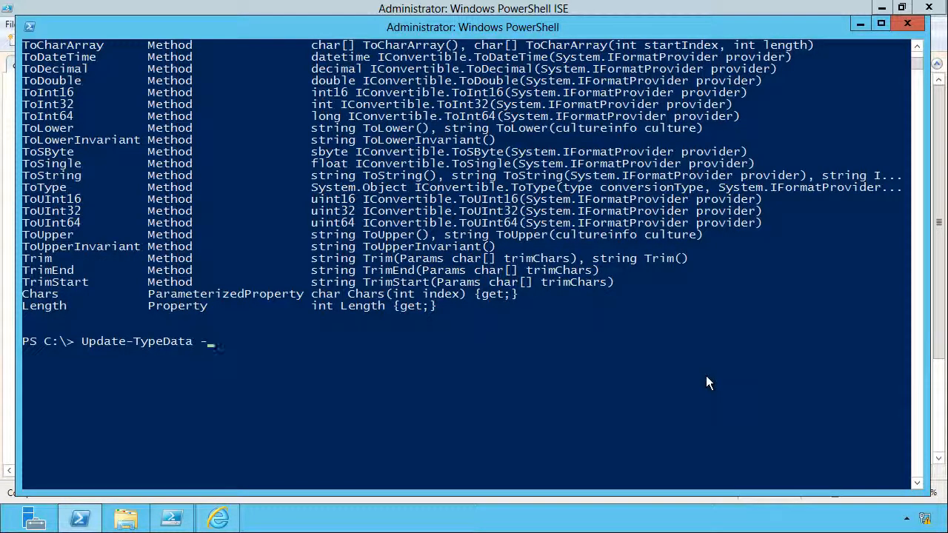
{"action": "type", "text": "AppendPath c"}
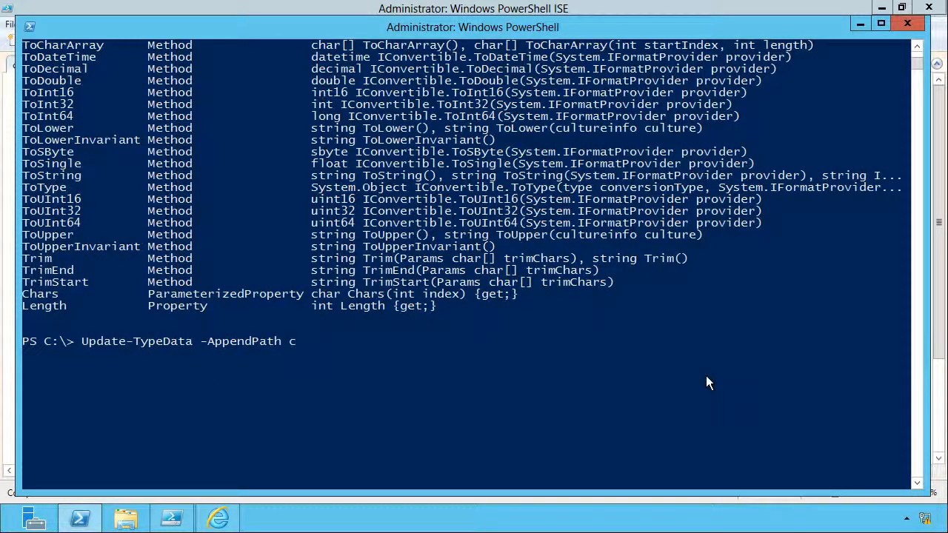
{"action": "type", "text": ":\\custom.ps1xml"}
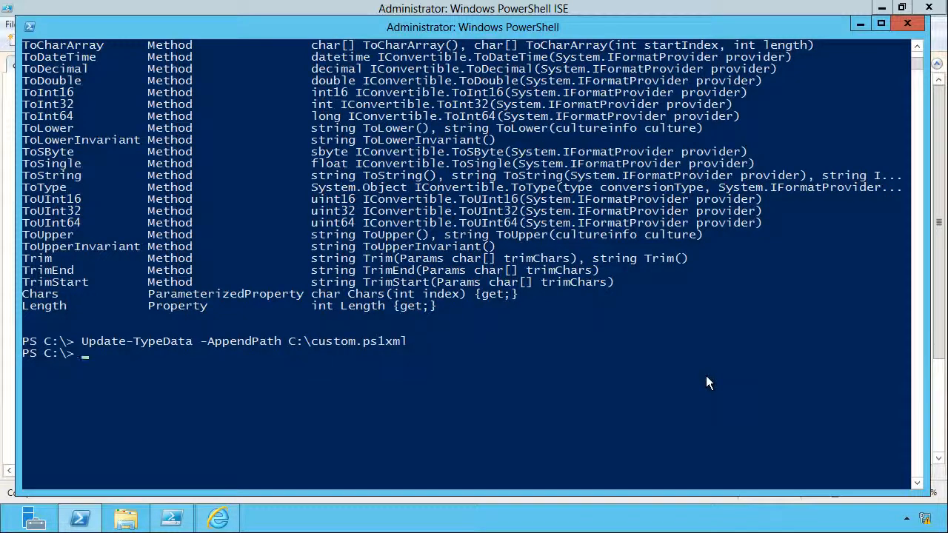
{"action": "type", "text": "$x |"}
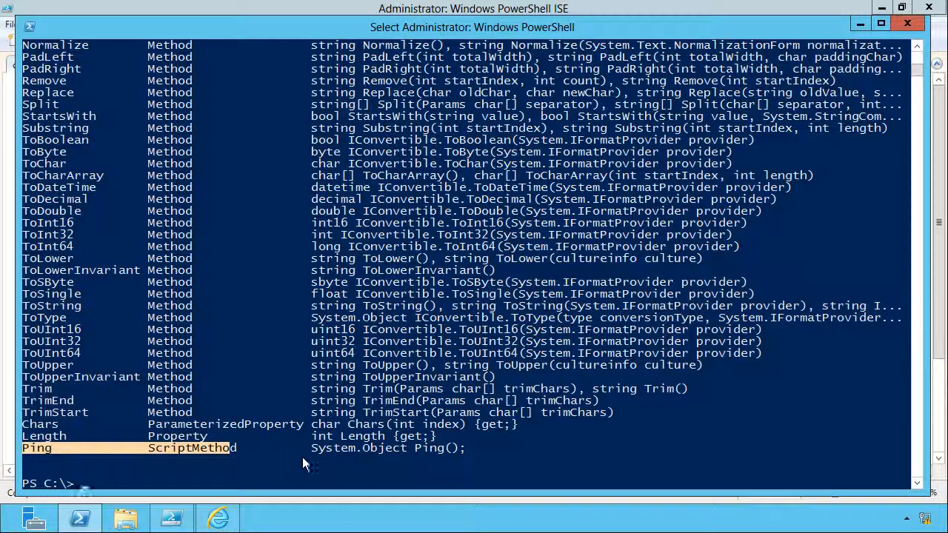
{"action": "type", "text": "$x.ping("}
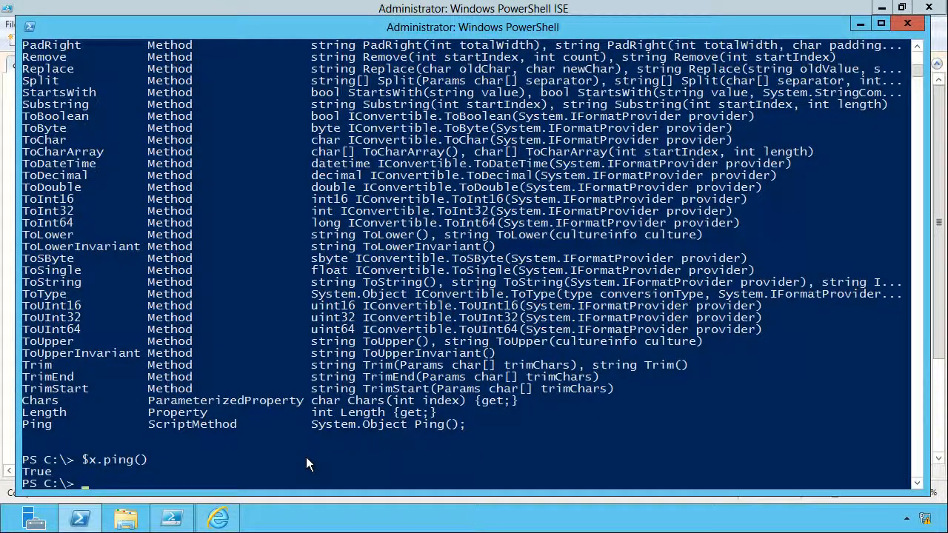
- Set $x to 'NOTONLINE' so $x.ping() returns False
{"action": "type", "text": "$x = 'N"}
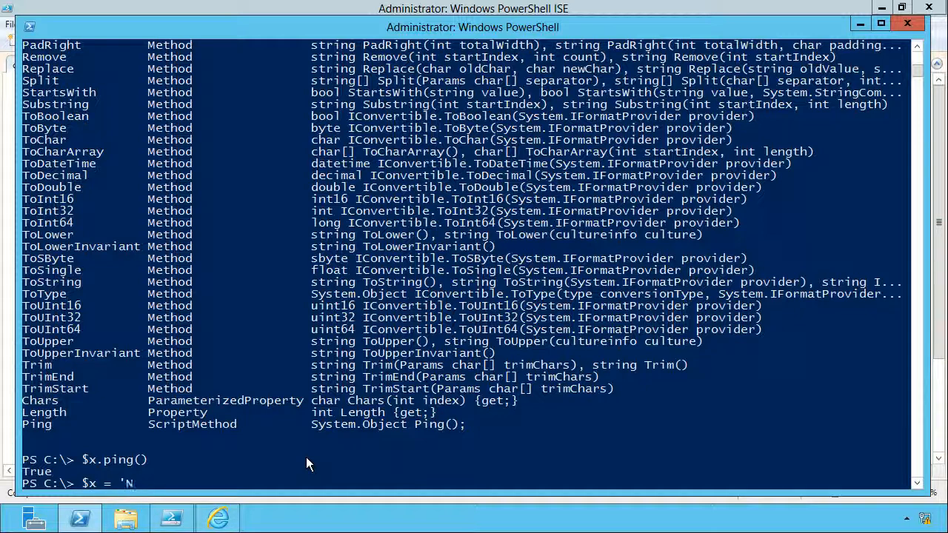
{"action": "type", "text": "OTONLINE'"}
{"action": "type", "text": "$x.ping()"}
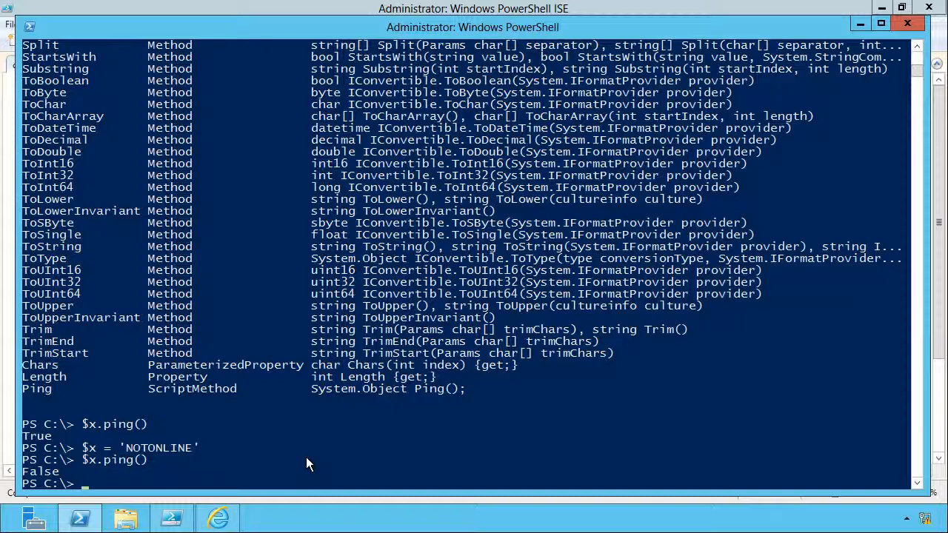
{"action": "mouse_move", "coordinate": [308, 429]}
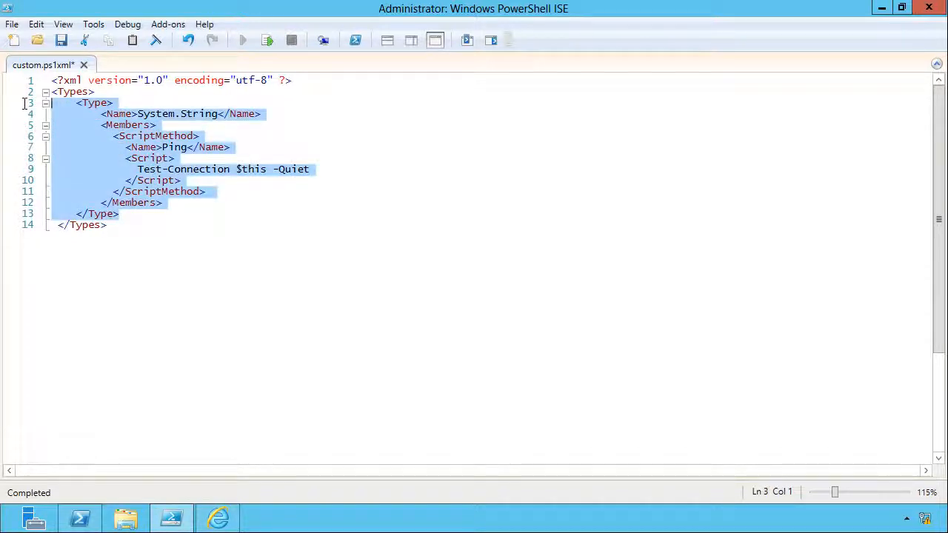
{"action": "mouse_move", "coordinate": [376, 332]}
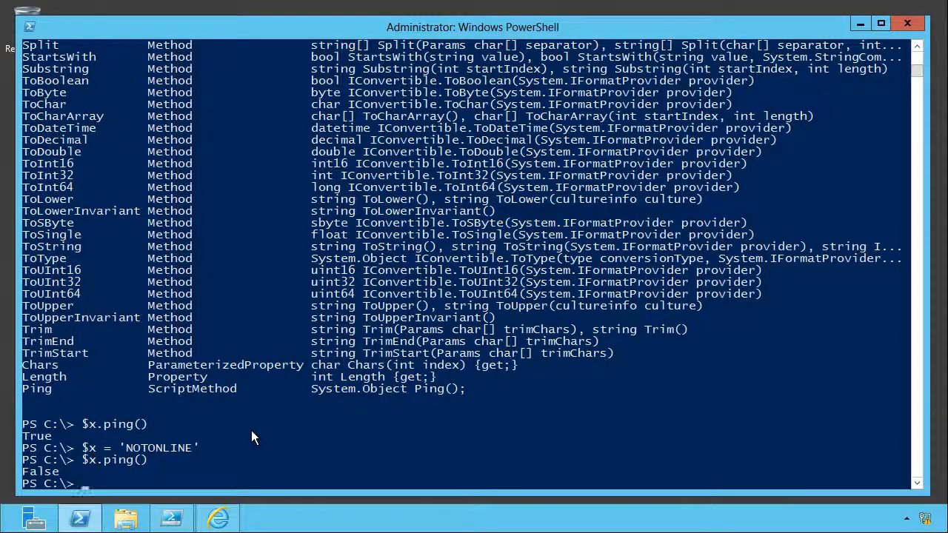
- Open $pshome types.ps1xml in Notepad and scroll through to the SIG signature block
{"action": "type", "text": "cd $pshome"}
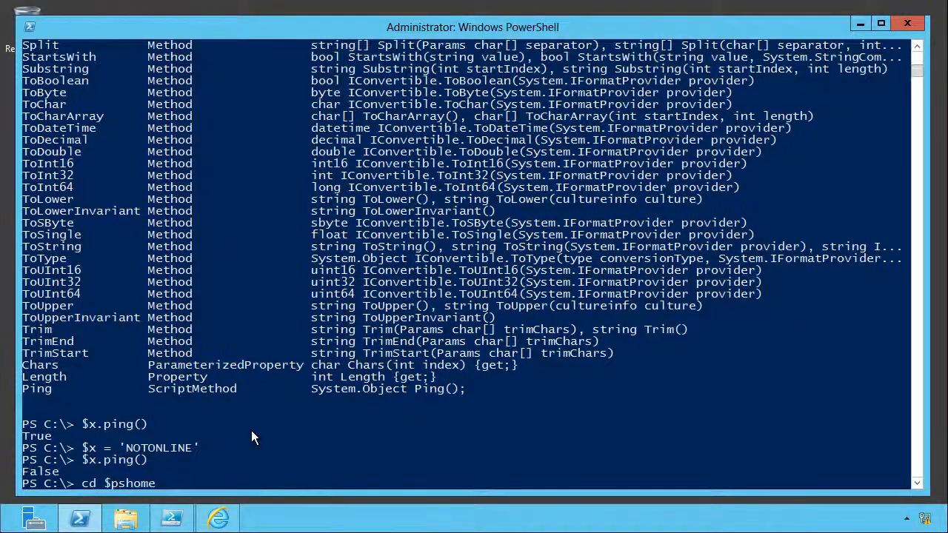
{"action": "type", "text": "notepad"}
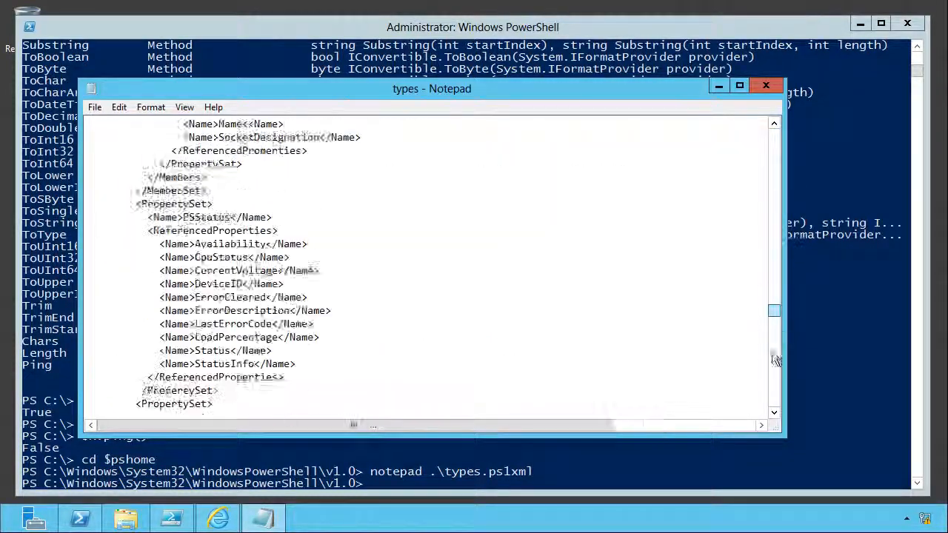
{"action": "scroll", "scroll_direction": "down", "scroll_amount": 3}
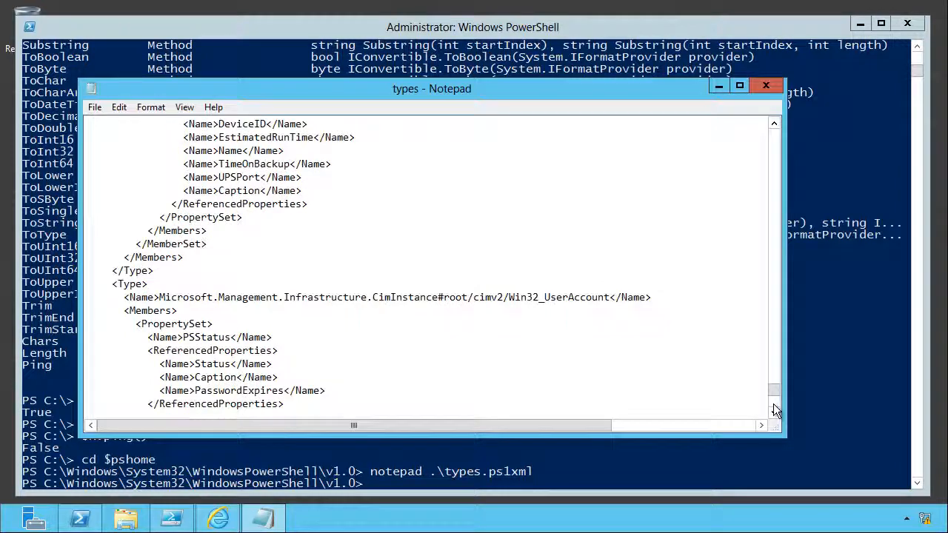
{"action": "scroll", "scroll_direction": "down", "scroll_amount": 3}
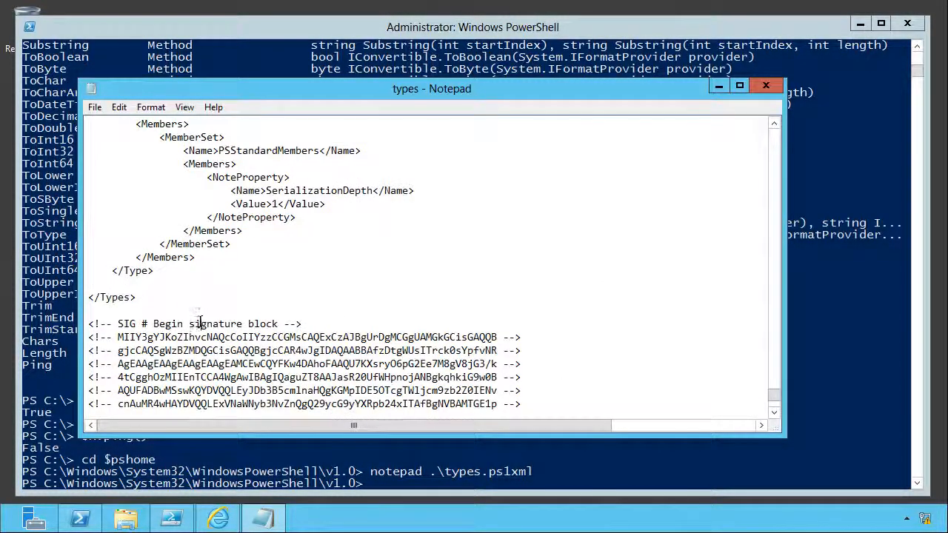
{"action": "double_click", "coordinate": [216, 324]}
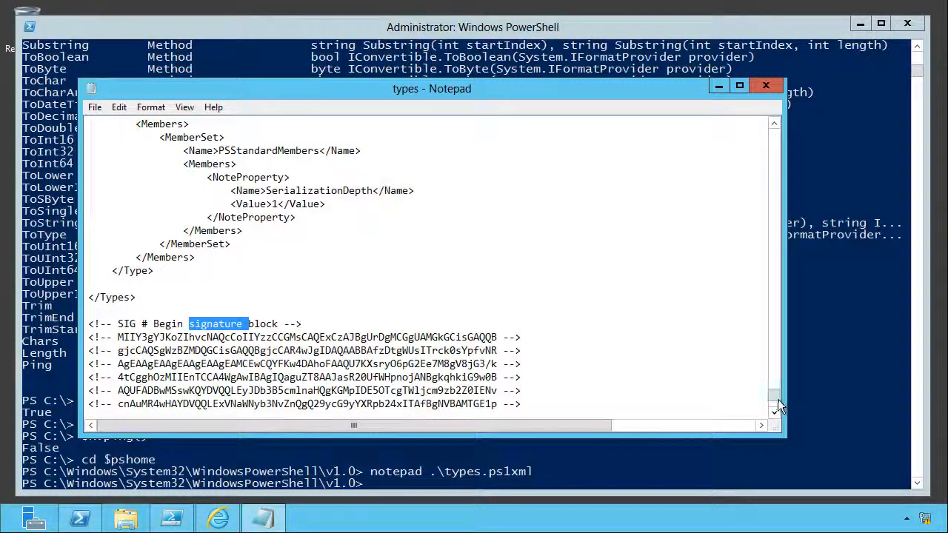
{"action": "scroll", "scroll_direction": "down", "scroll_amount": 3}
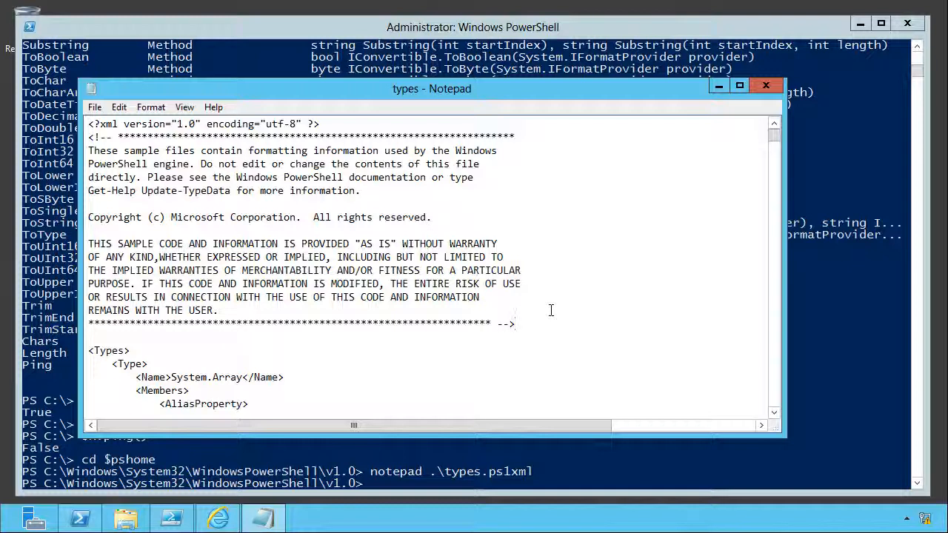
- Close the Notepad window, leaving the PowerShell console at the $pshome prompt
{"action": "left_click", "coordinate": [766, 85]}
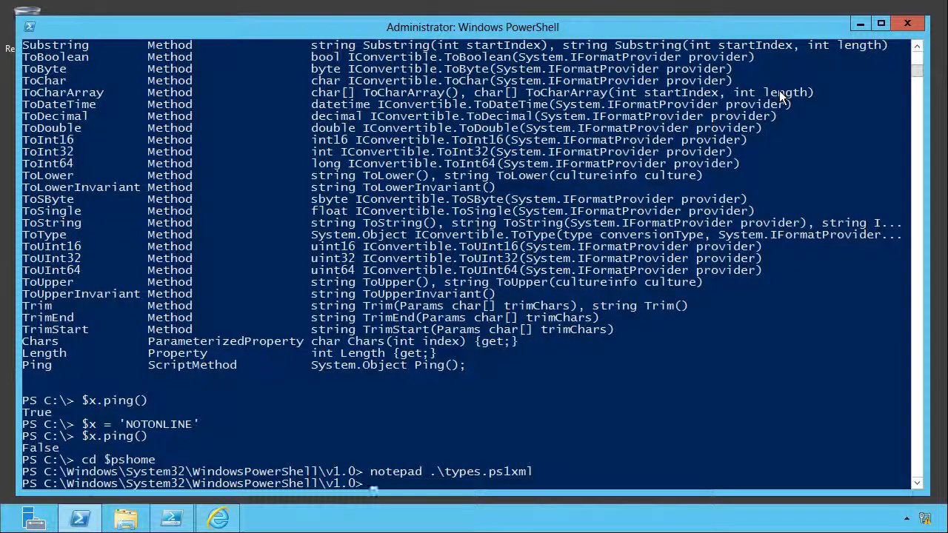
{"action": "mouse_move", "coordinate": [702, 169]}
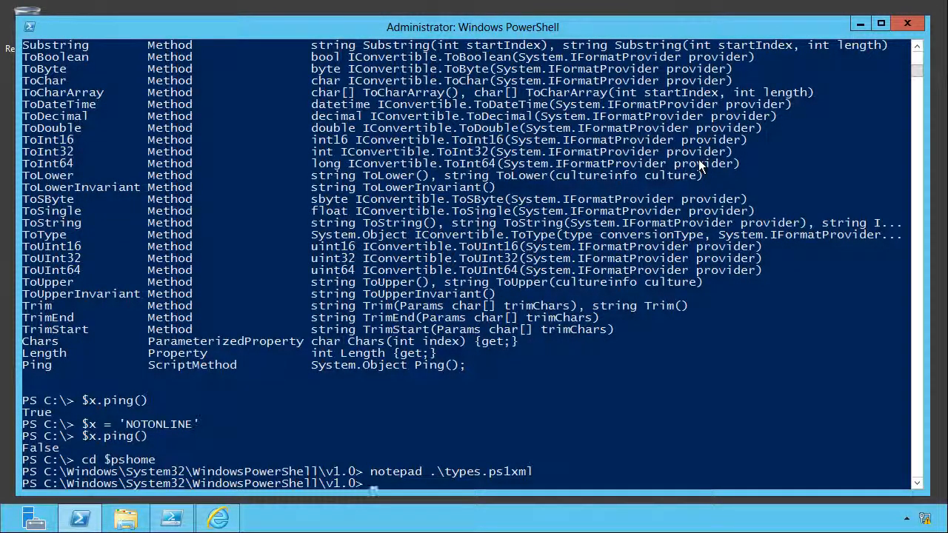